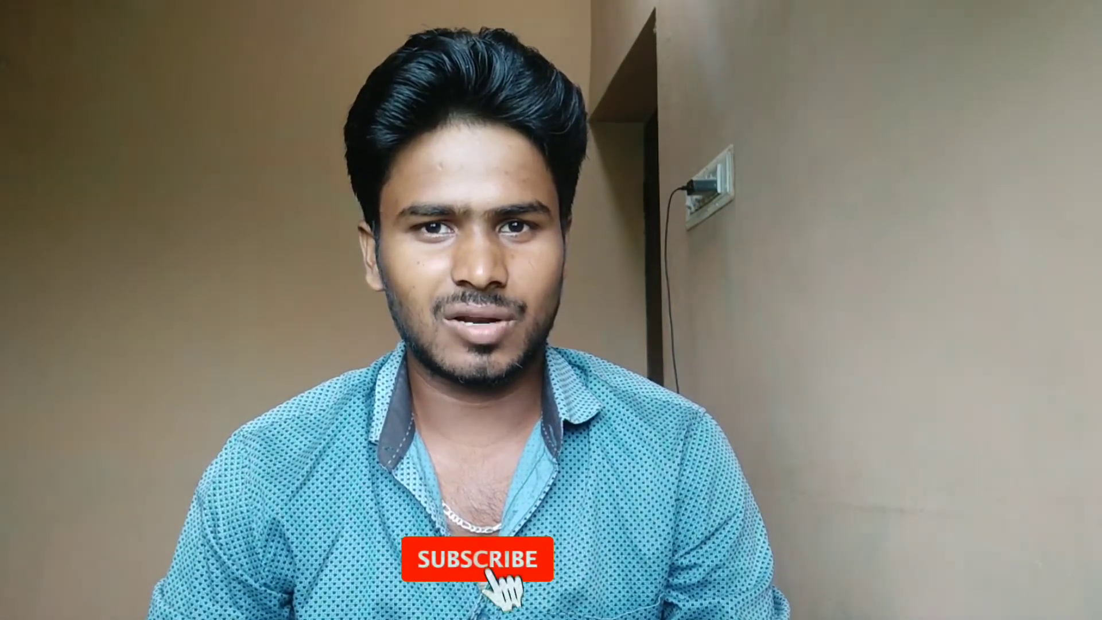
{"action": "left_click", "coordinate": [478, 565]}
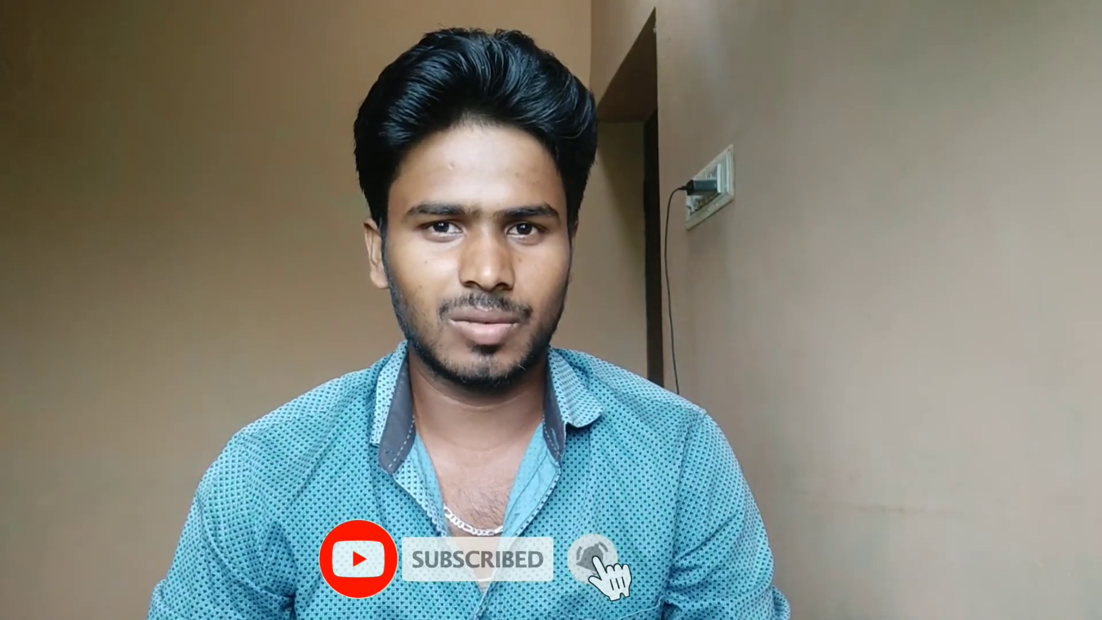